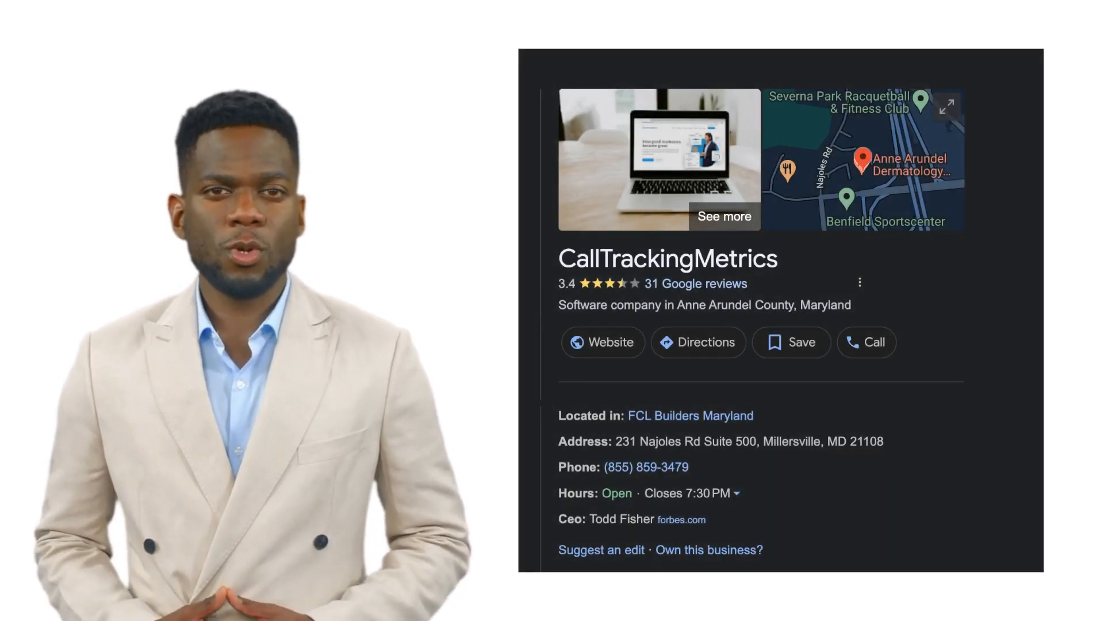
# Step: Go to Numbers and bring up the Tracking Sources list to start a new source
pyautogui.click(603, 343)
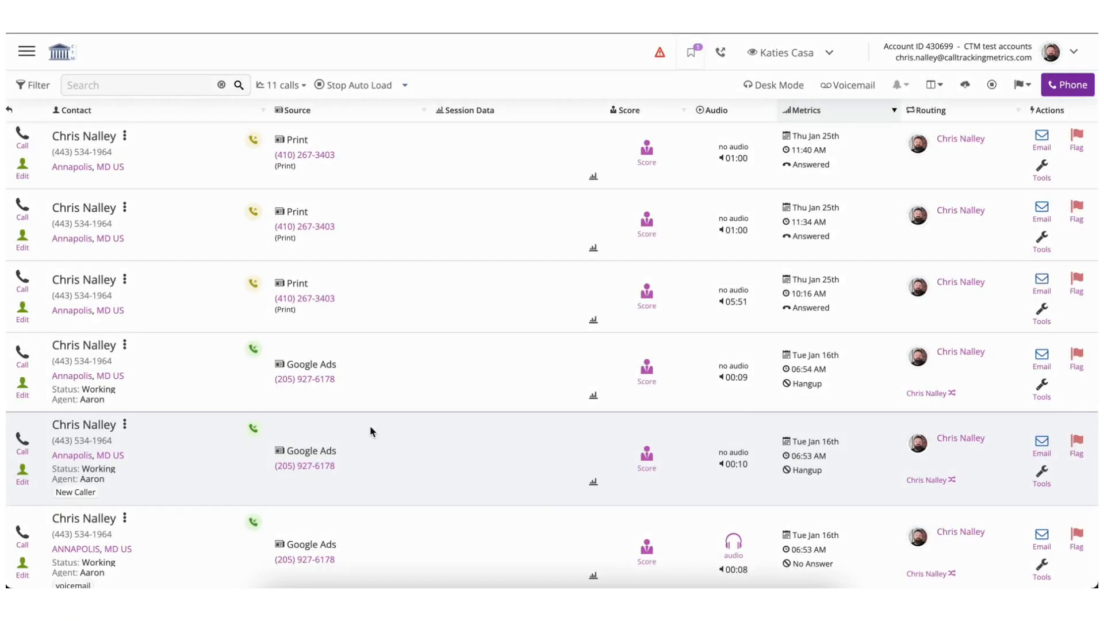
pyautogui.moveTo(276, 327)
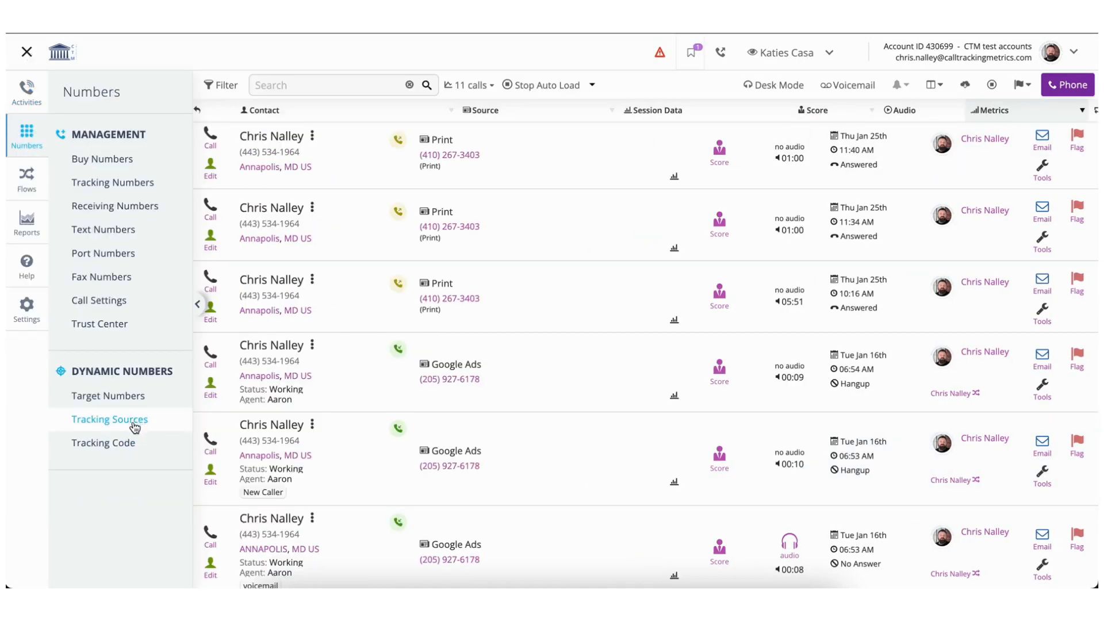
pyautogui.click(110, 419)
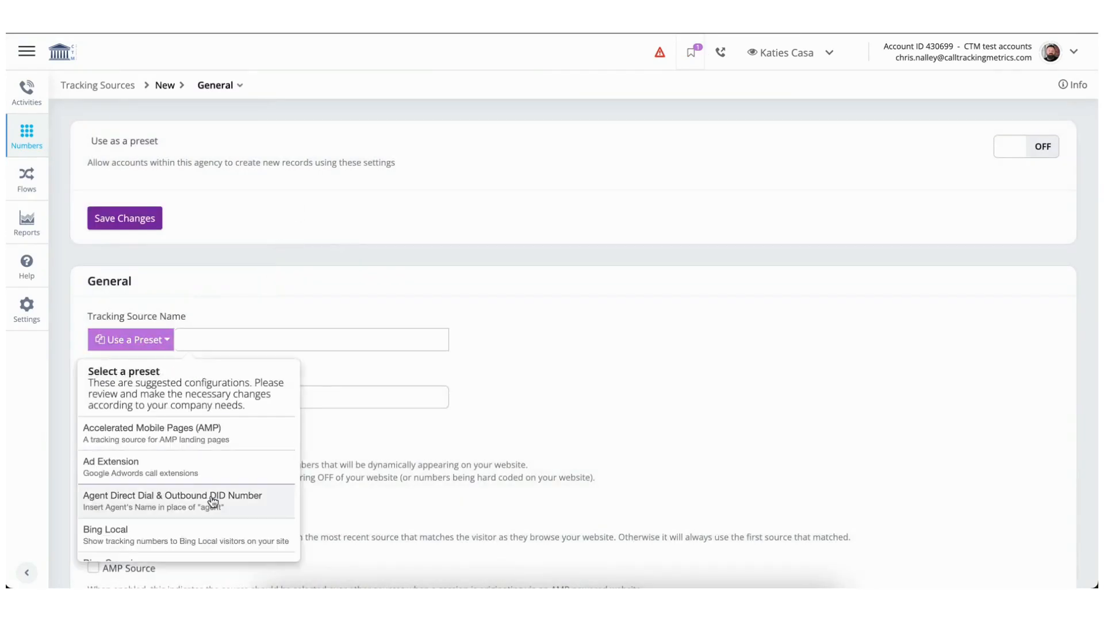
# Step: Fill the source from the Google My Business preset and set it to Offsite (static)
pyautogui.scroll(-3)
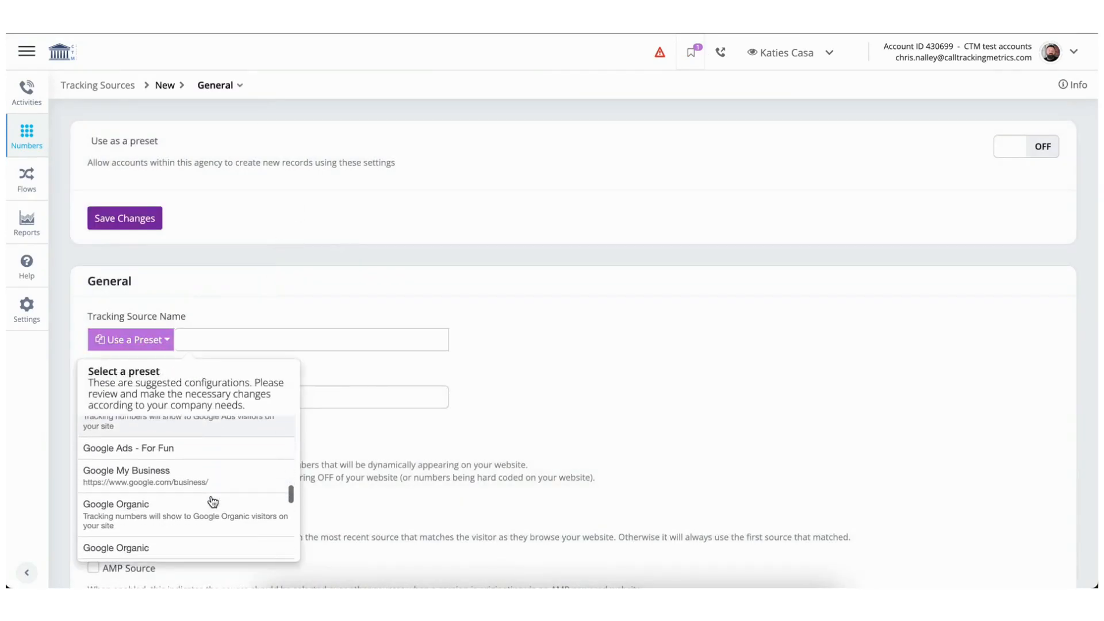
pyautogui.click(127, 470)
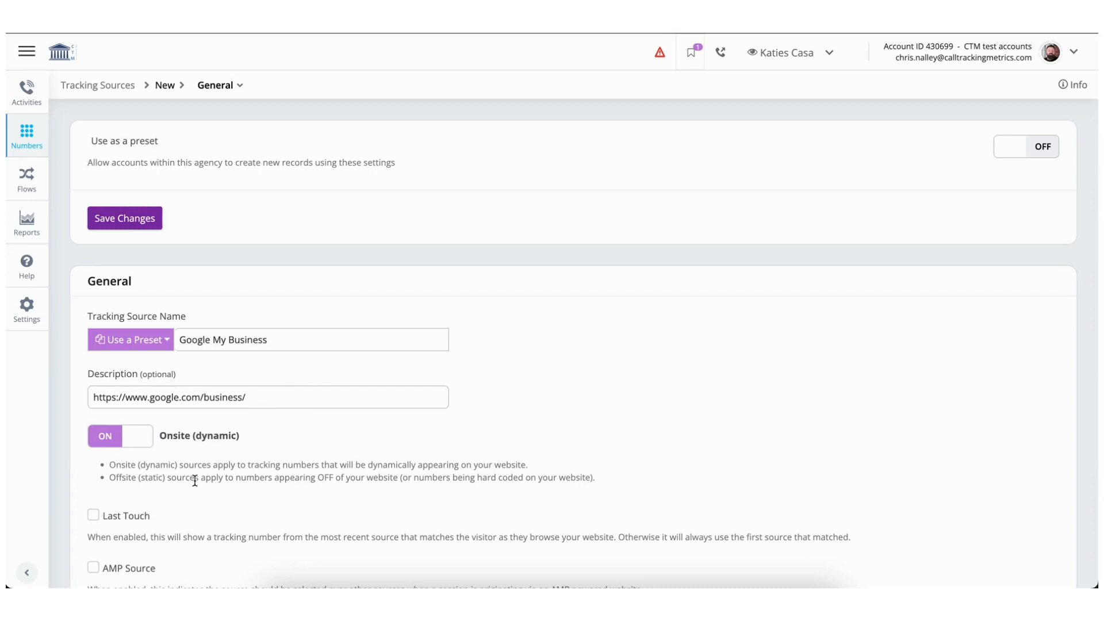
pyautogui.moveTo(134, 437)
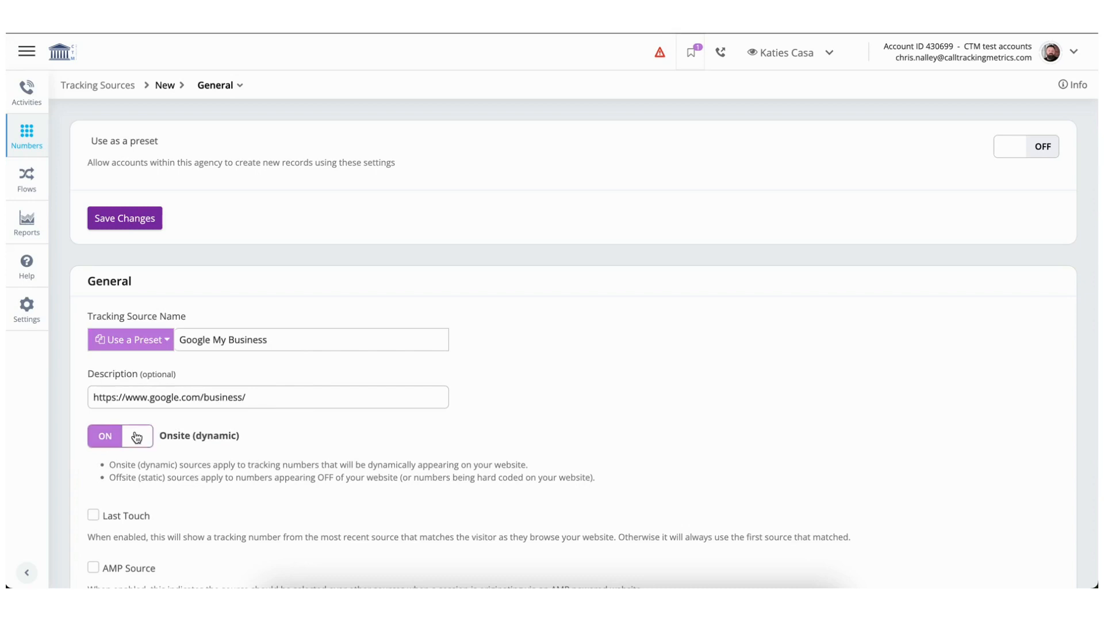
pyautogui.click(132, 437)
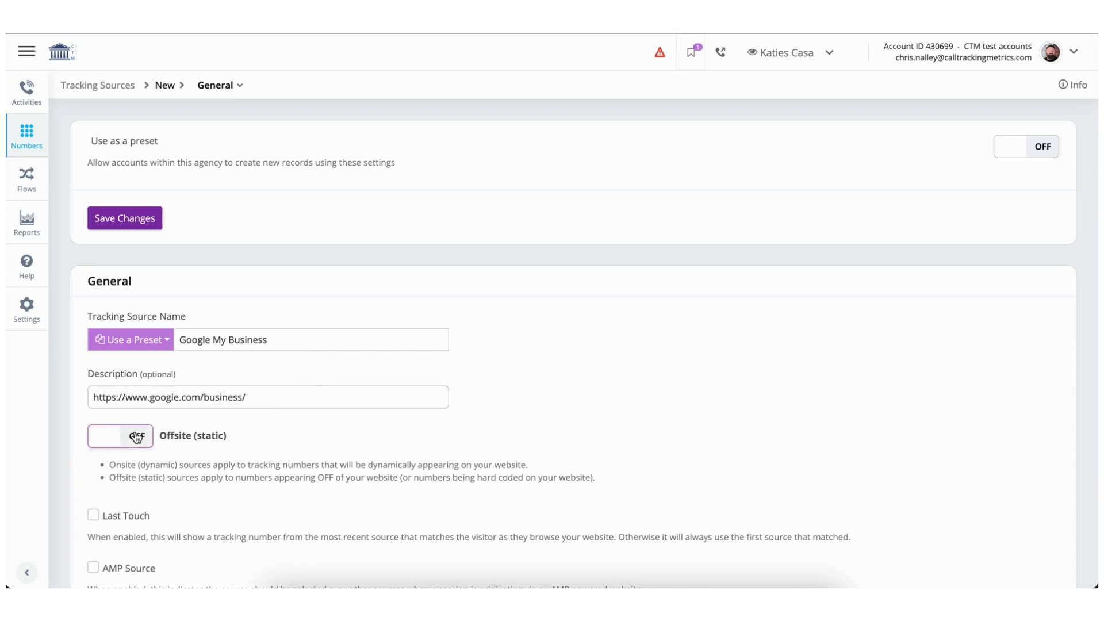